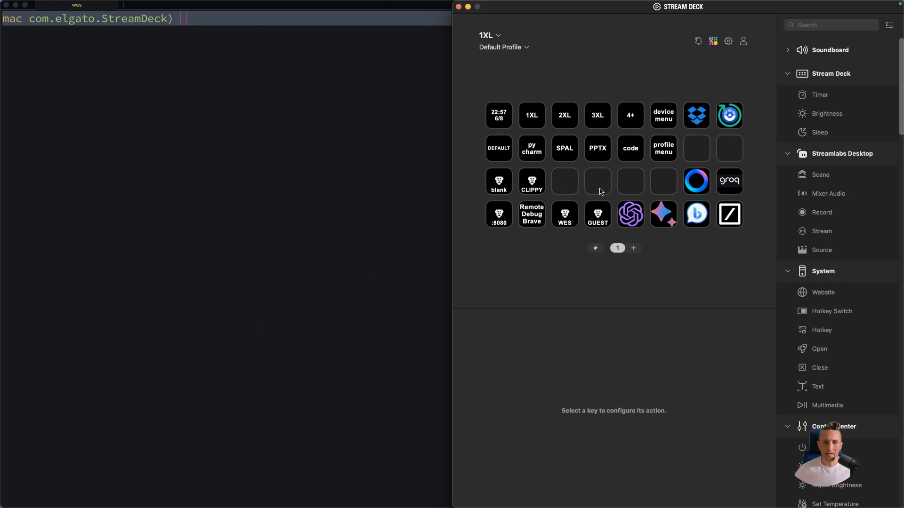
{"action": "mouse_move", "coordinate": [609, 188]}
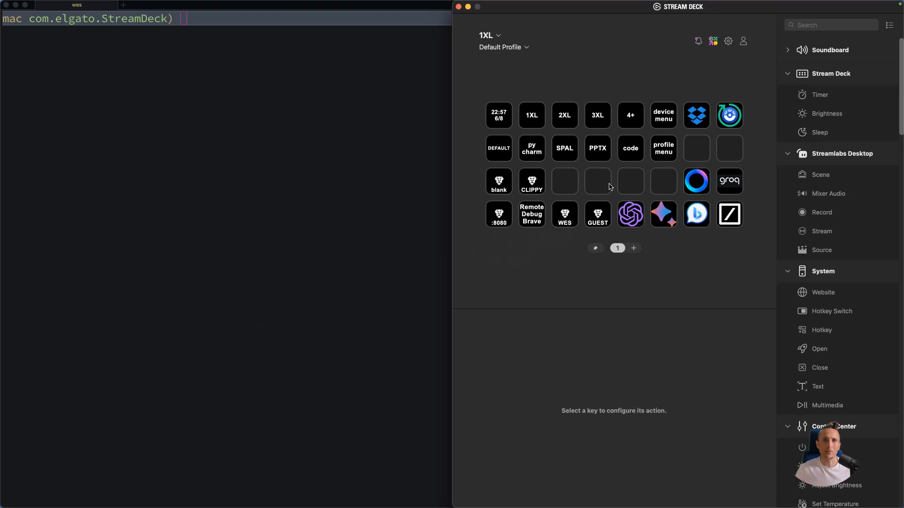
{"action": "mouse_move", "coordinate": [668, 152]}
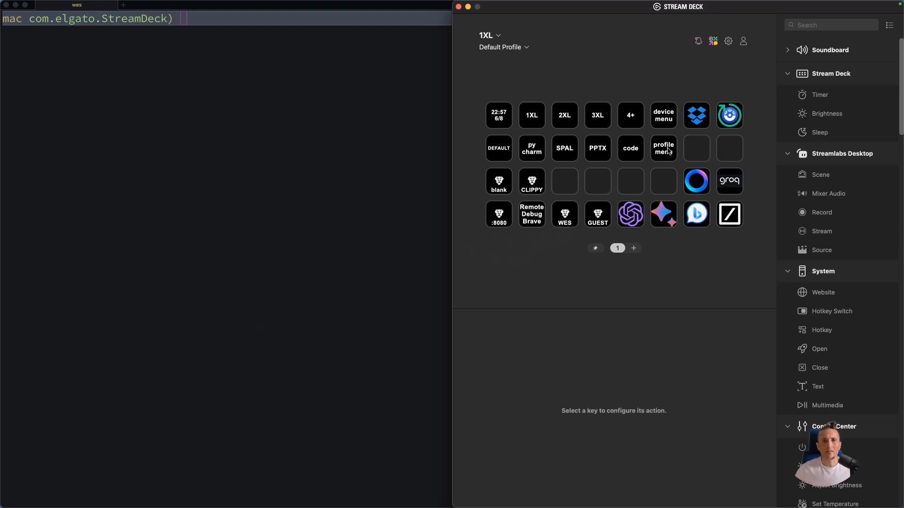
{"action": "mouse_move", "coordinate": [601, 118]}
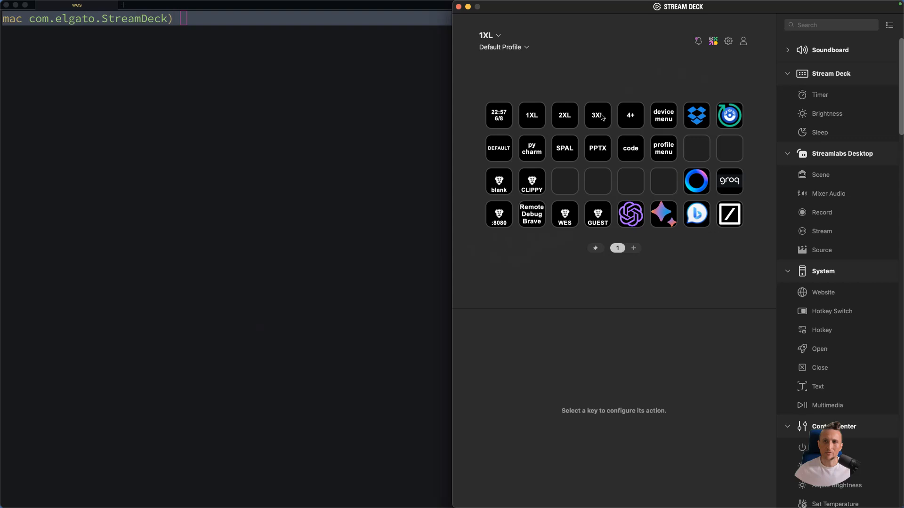
{"action": "mouse_move", "coordinate": [691, 77]}
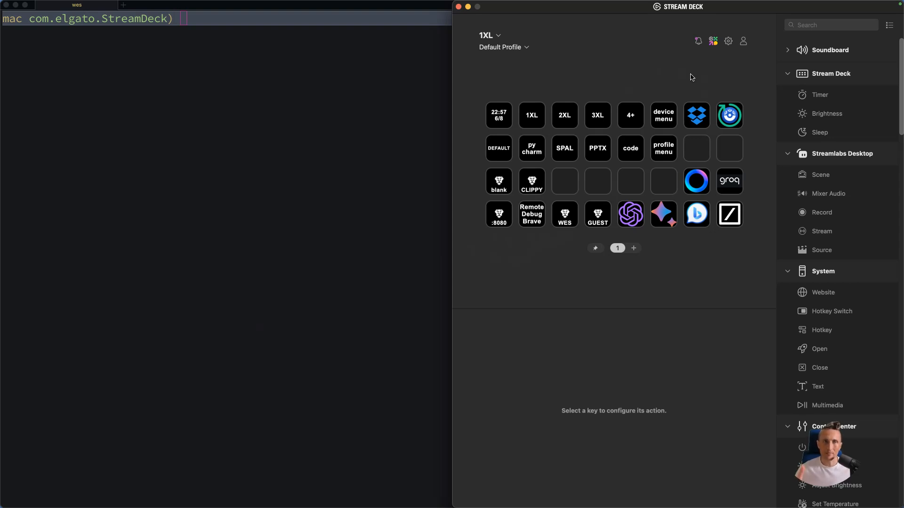
{"action": "mouse_move", "coordinate": [665, 146]}
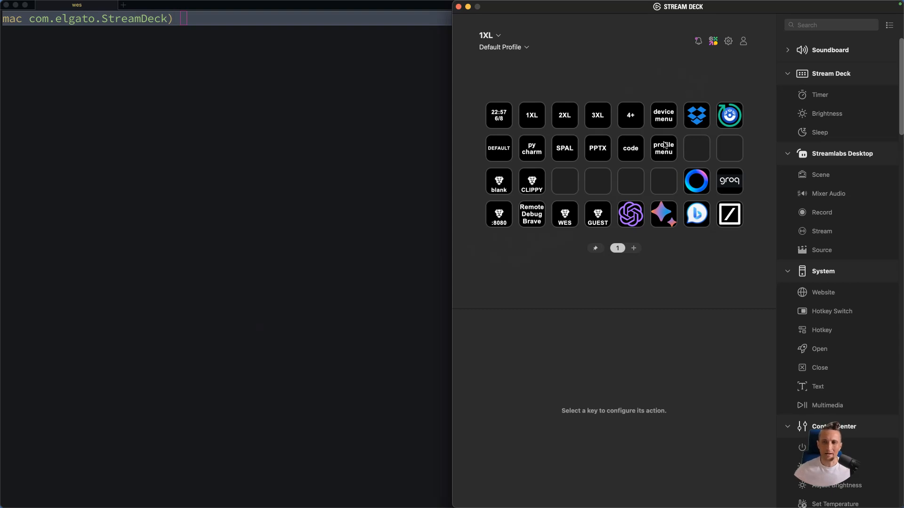
Place the Sleep action on the empty key next to 'profile menu'.
{"action": "left_click", "coordinate": [526, 47]}
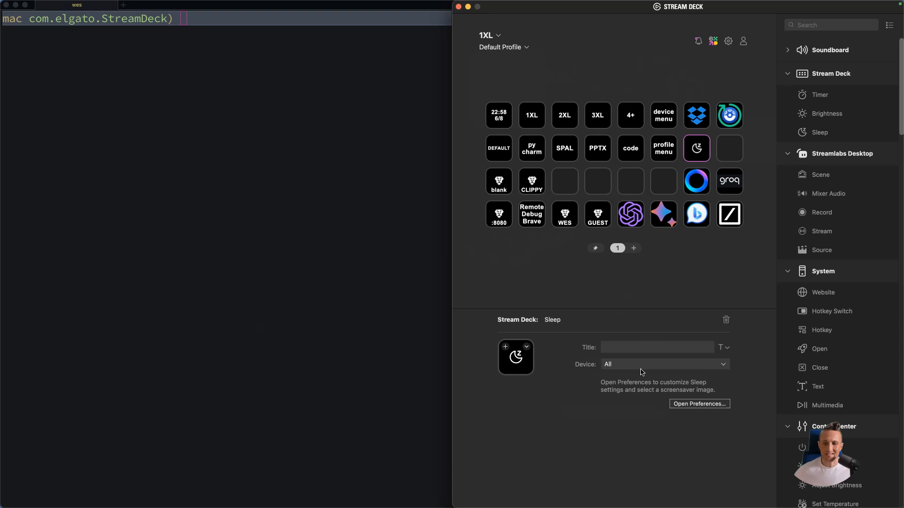
{"action": "mouse_move", "coordinate": [645, 370]}
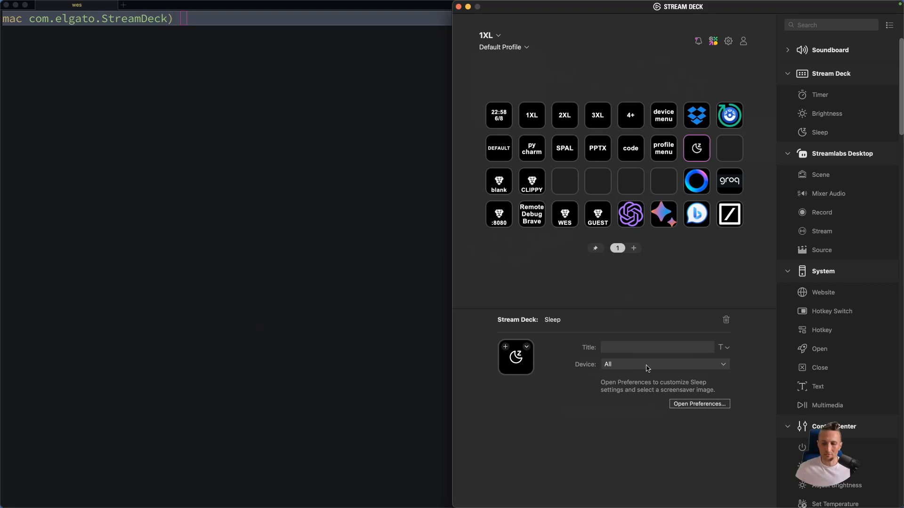
{"action": "mouse_move", "coordinate": [691, 300]}
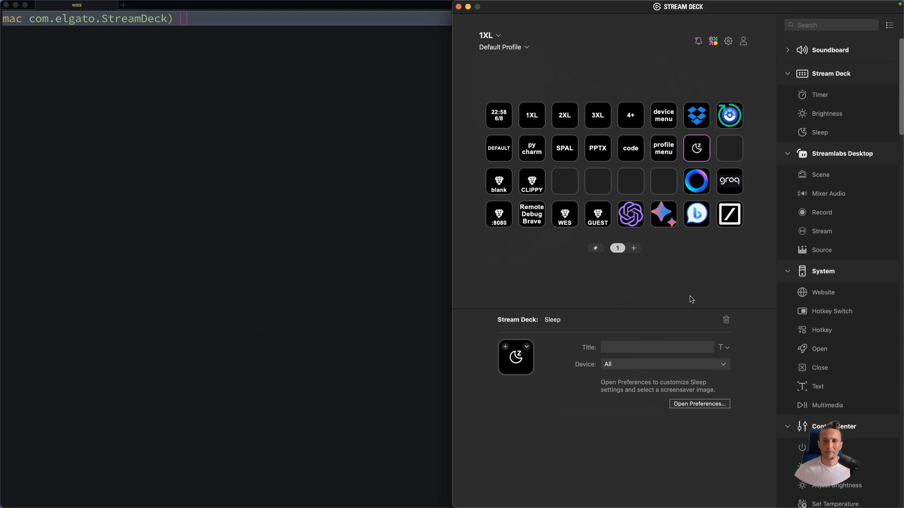
{"action": "left_click", "coordinate": [727, 41]}
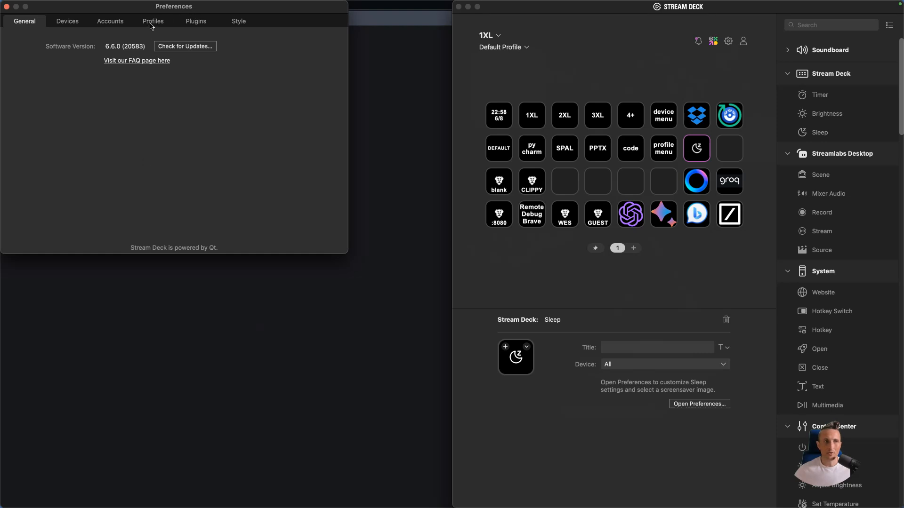
{"action": "left_click", "coordinate": [153, 21]}
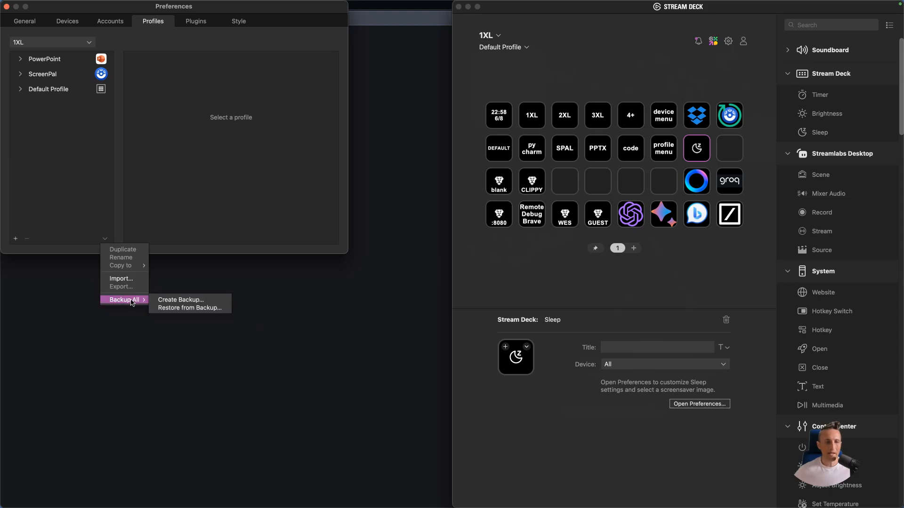
{"action": "mouse_move", "coordinate": [189, 300]}
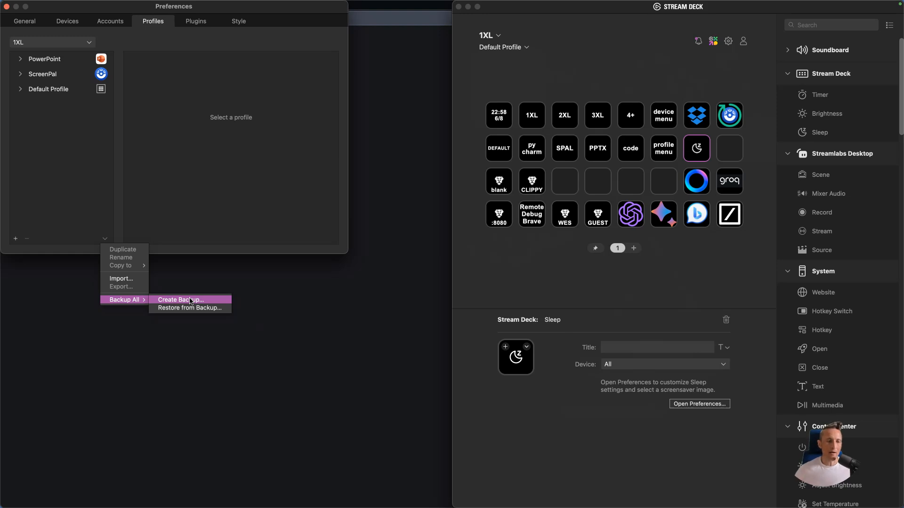
{"action": "mouse_move", "coordinate": [189, 307]}
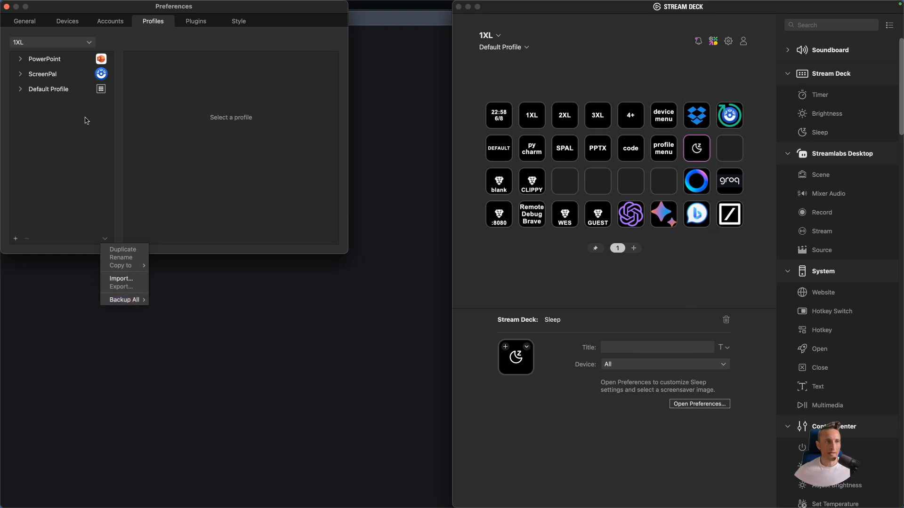
{"action": "left_click", "coordinate": [45, 58]}
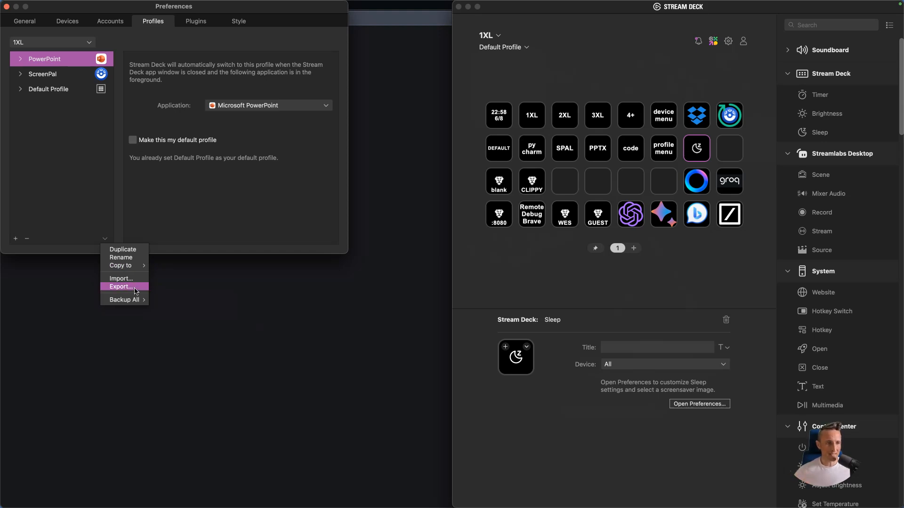
{"action": "left_click", "coordinate": [121, 287]}
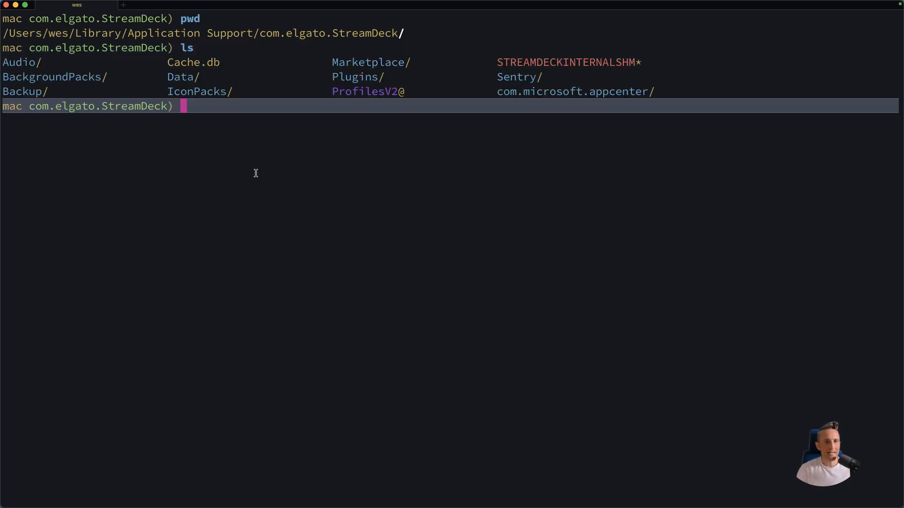
Move into the ProfilesV2 folder and list its profile folders.
{"action": "type", "text": "cd P"}
{"action": "type", "text": "l"}
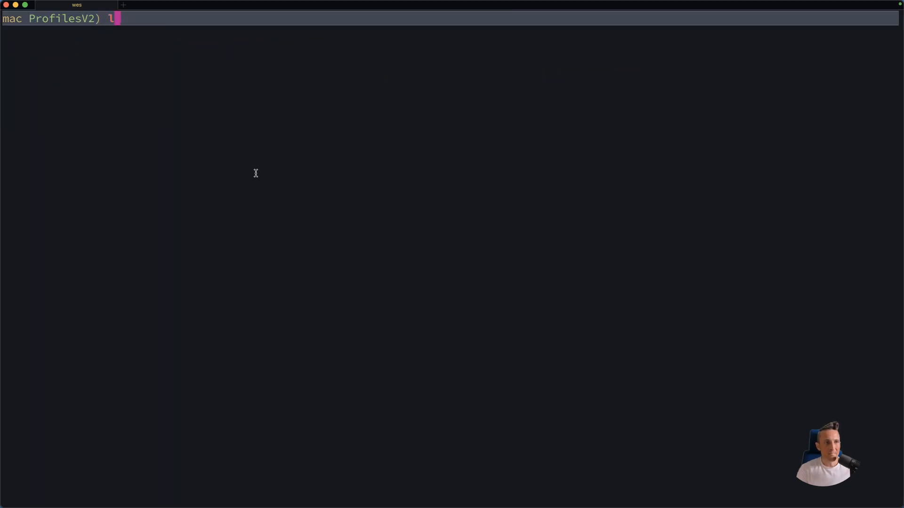
{"action": "key", "text": "Return"}
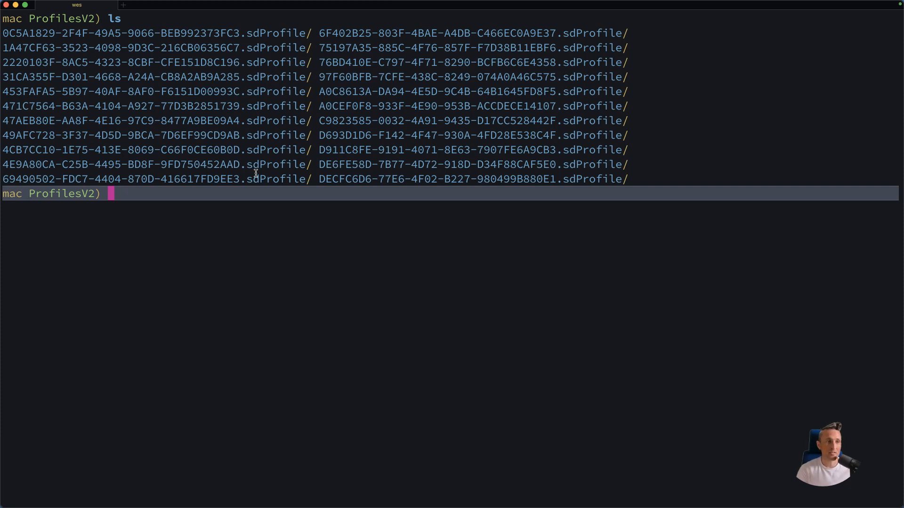
{"action": "type", "text": "cd"}
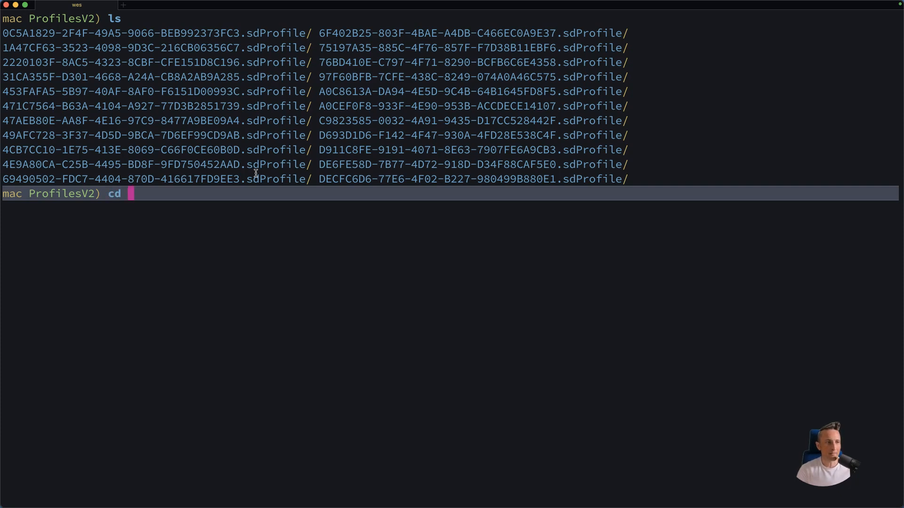
{"action": "key", "text": "Ctrl+c"}
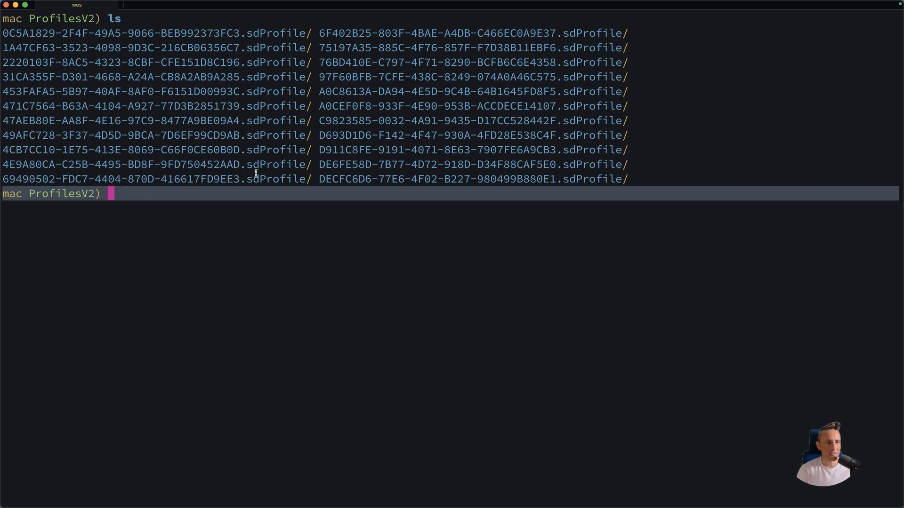
Search all profiles for 'sleep' with ag -i and enter the matching profile's folder.
{"action": "type", "text": "ag -i"}
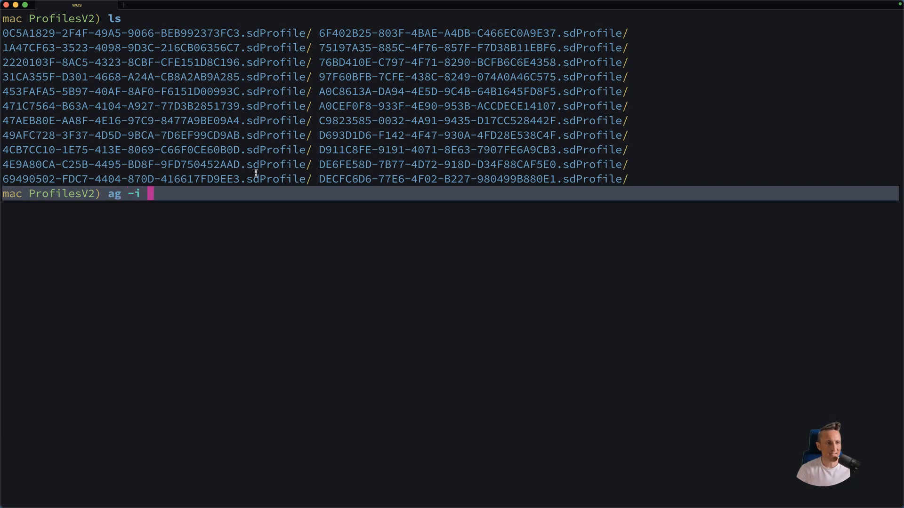
{"action": "type", "text": "sleep"}
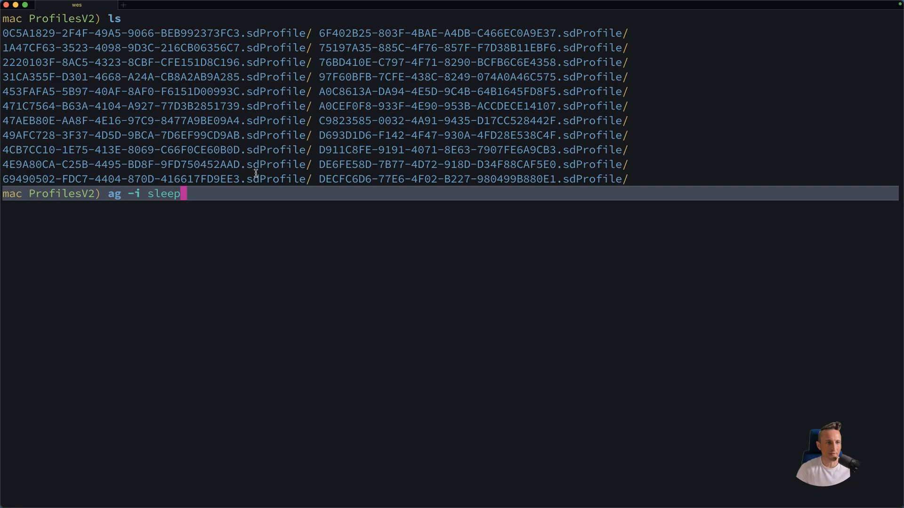
{"action": "key", "text": "Return"}
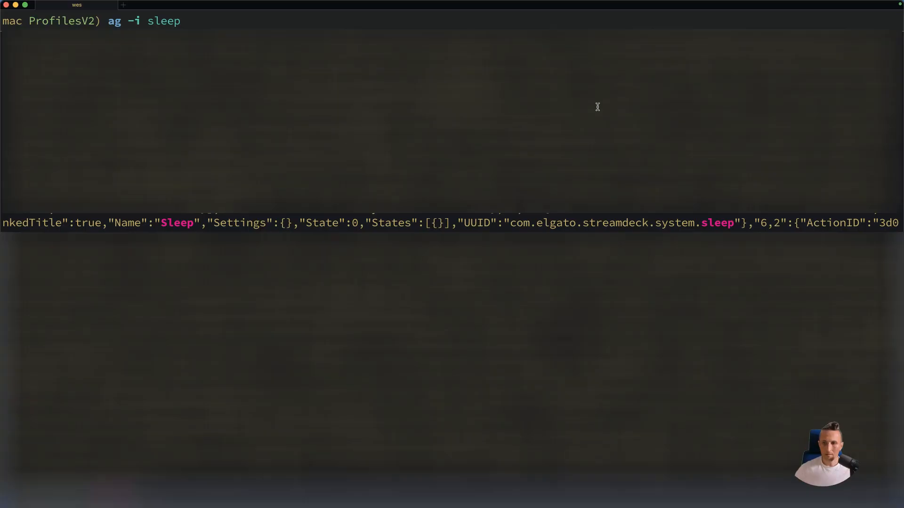
{"action": "key", "text": "Return"}
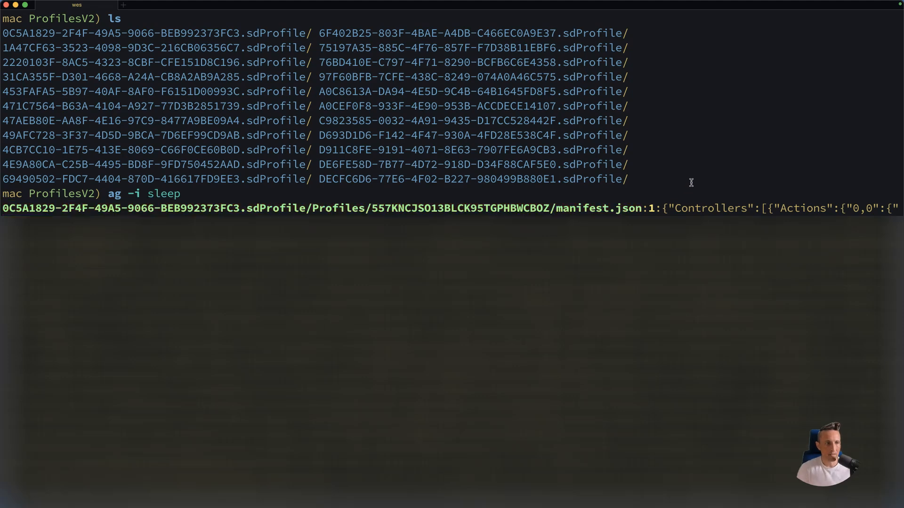
{"action": "key", "text": "Return"}
{"action": "type", "text": "ls"}
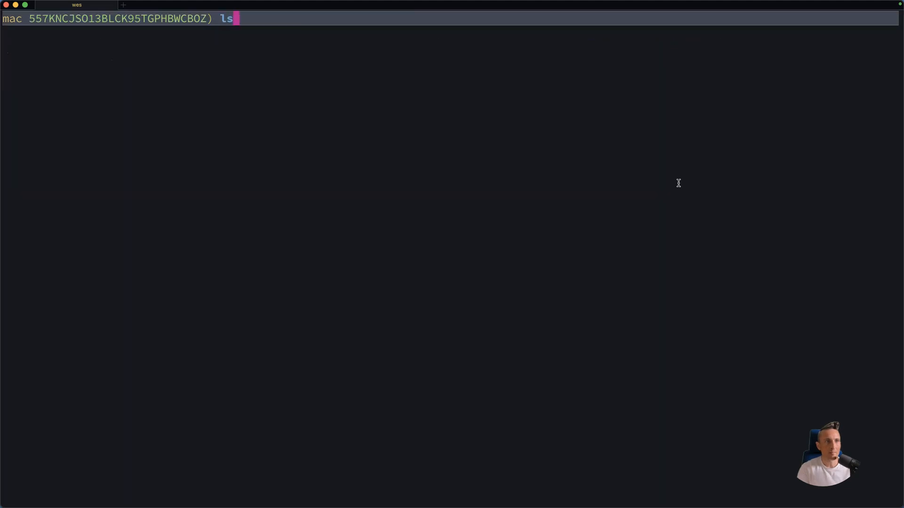
Pretty-print manifest.json with bat and jq to find the Sleep entry at 6,1.
{"action": "key", "text": "Return"}
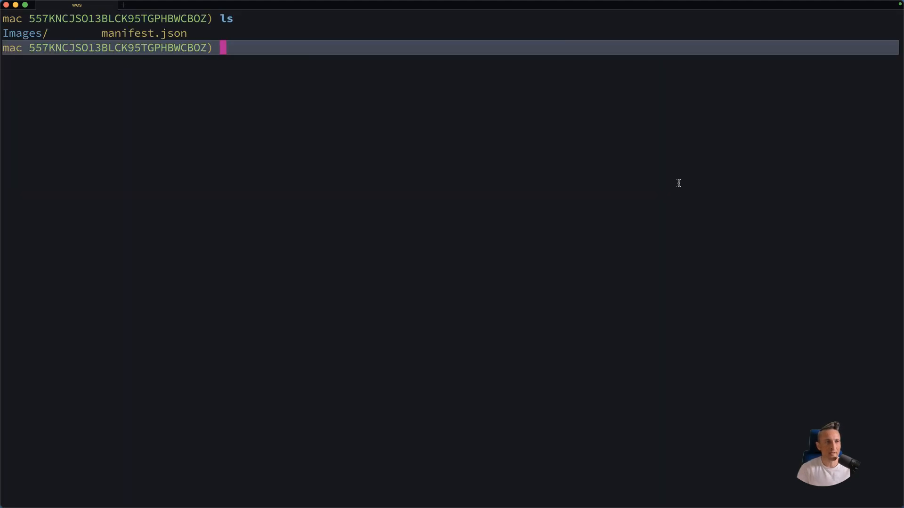
{"action": "type", "text": "bat manifest.json | jq"}
{"action": "type", "text": "slee"}
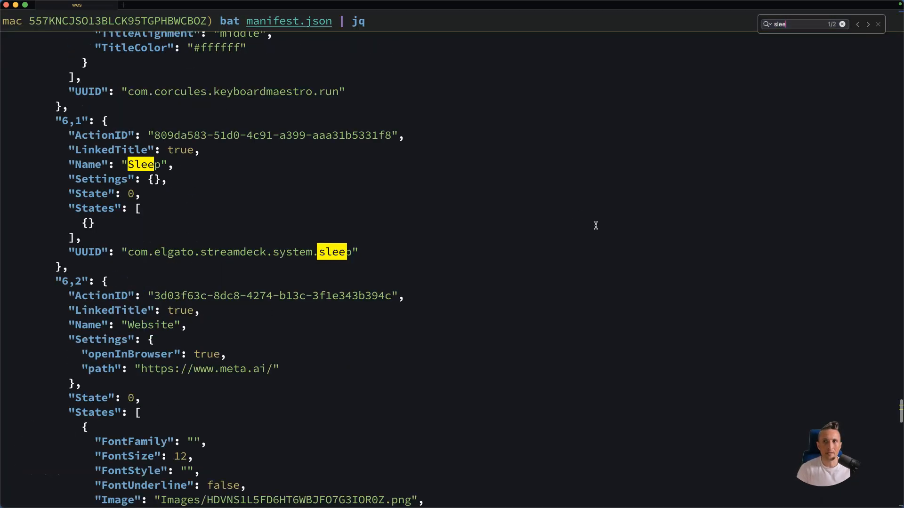
{"action": "type", "text": "p"}
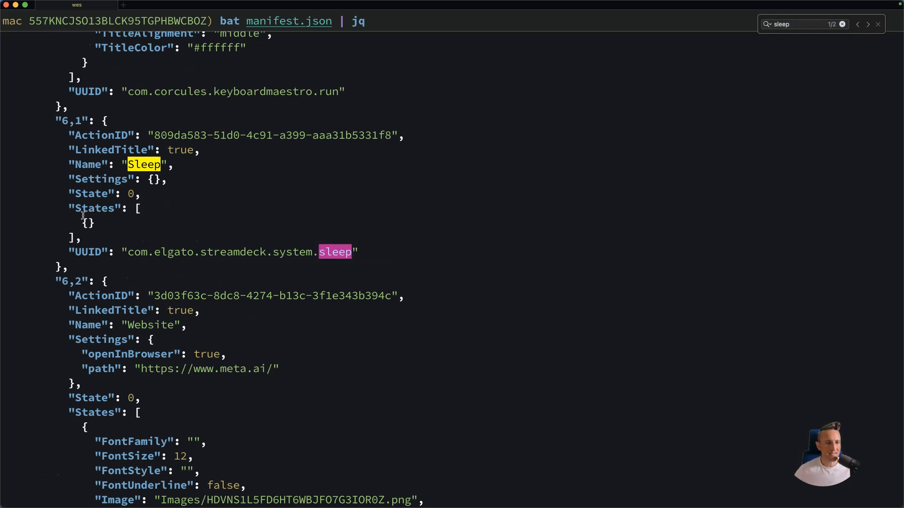
{"action": "mouse_move", "coordinate": [84, 121]}
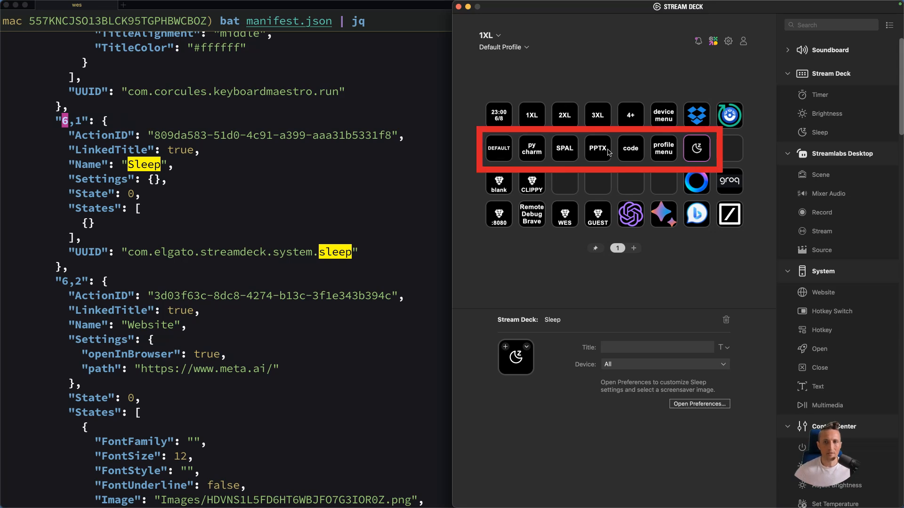
{"action": "mouse_move", "coordinate": [697, 154]}
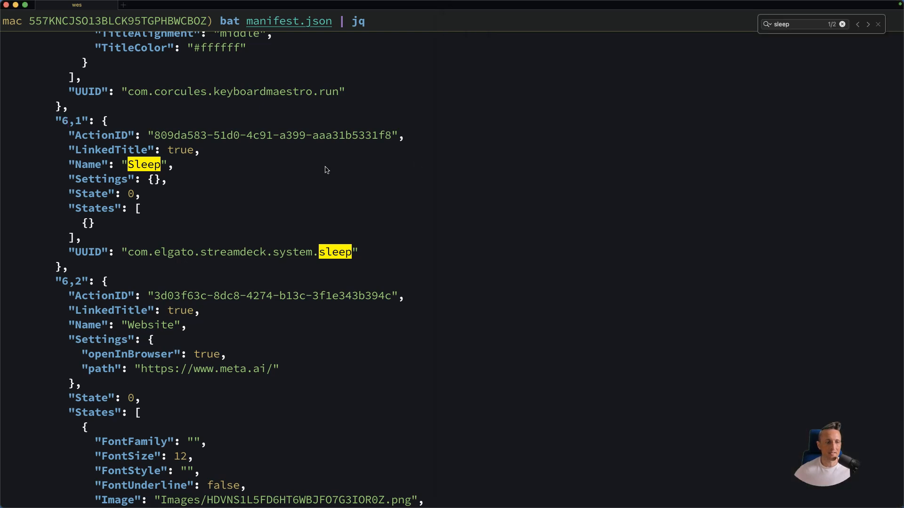
{"action": "scroll", "scroll_direction": "up", "scroll_amount": 3}
{"action": "type", "text": "6,1"}
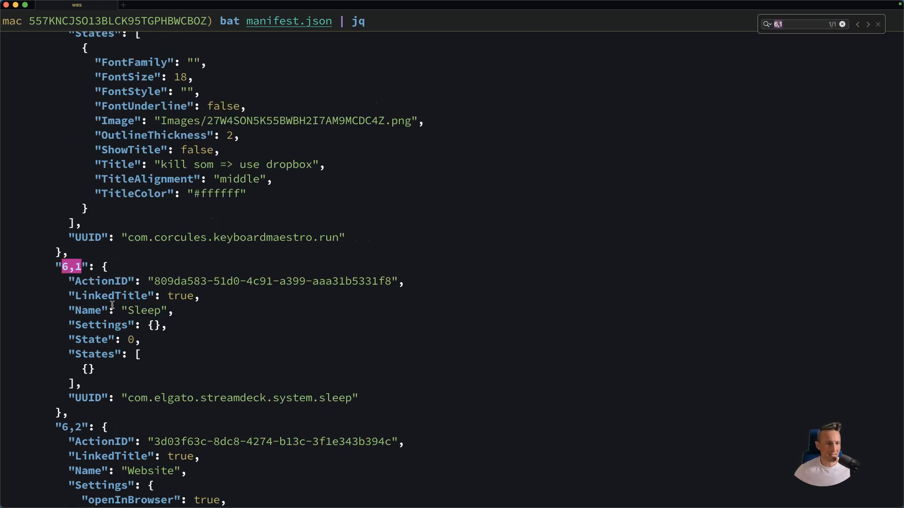
{"action": "mouse_move", "coordinate": [262, 319]}
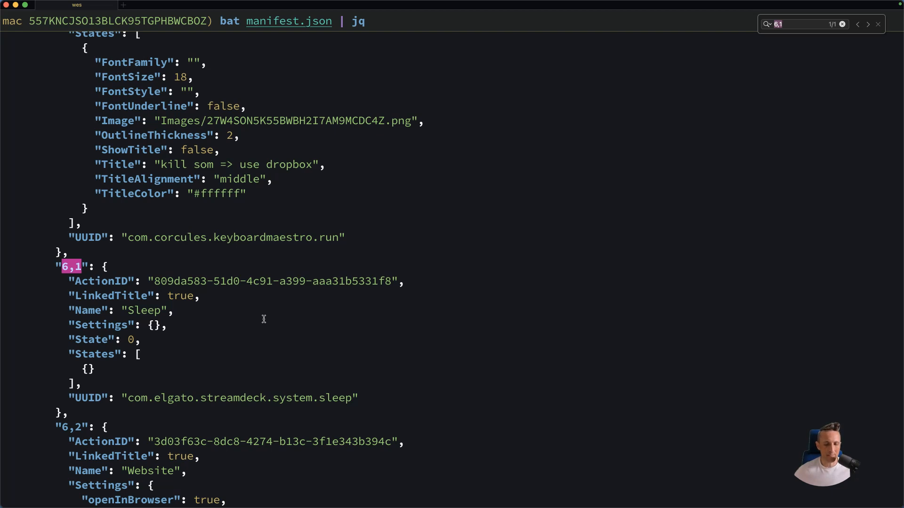
{"action": "mouse_move", "coordinate": [264, 363]}
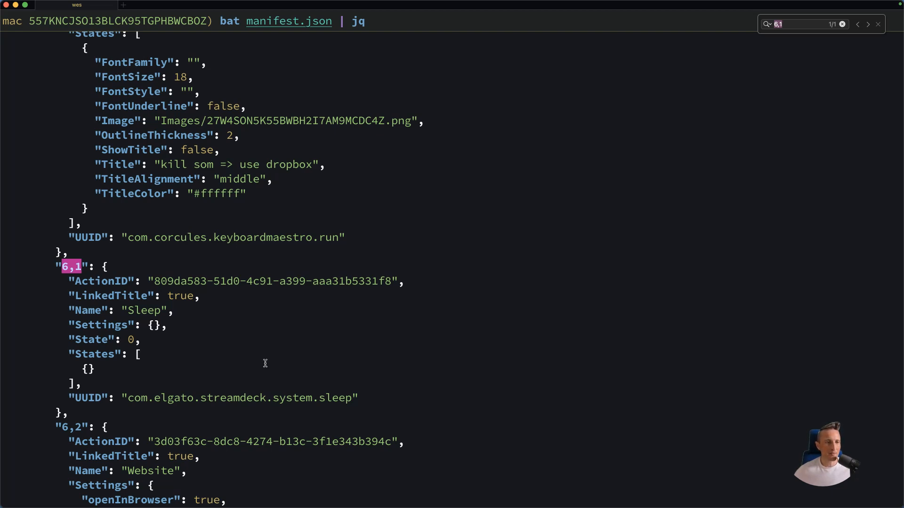
{"action": "mouse_move", "coordinate": [280, 318]}
{"action": "type", "text": "l"}
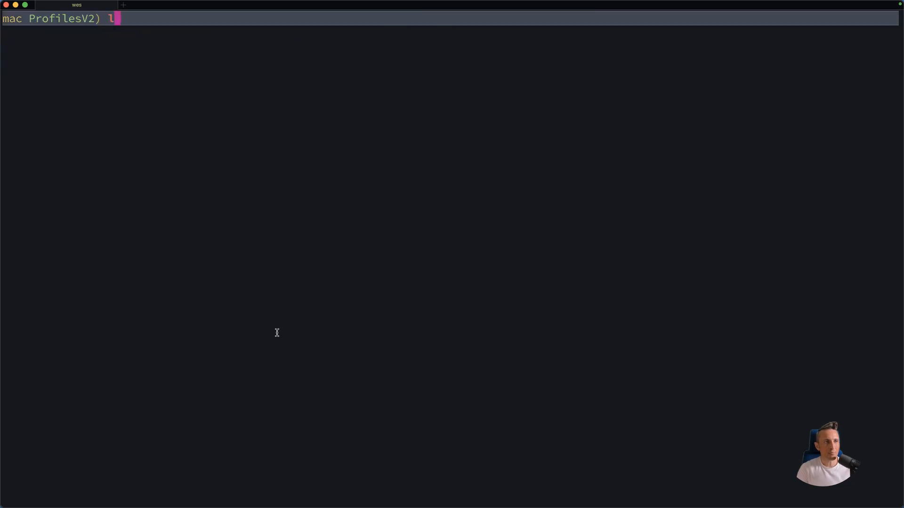
Enter the 0C5A1829 .sdProfile folder and highlight a page's manifest.json in the tree.
{"action": "key", "text": "Return"}
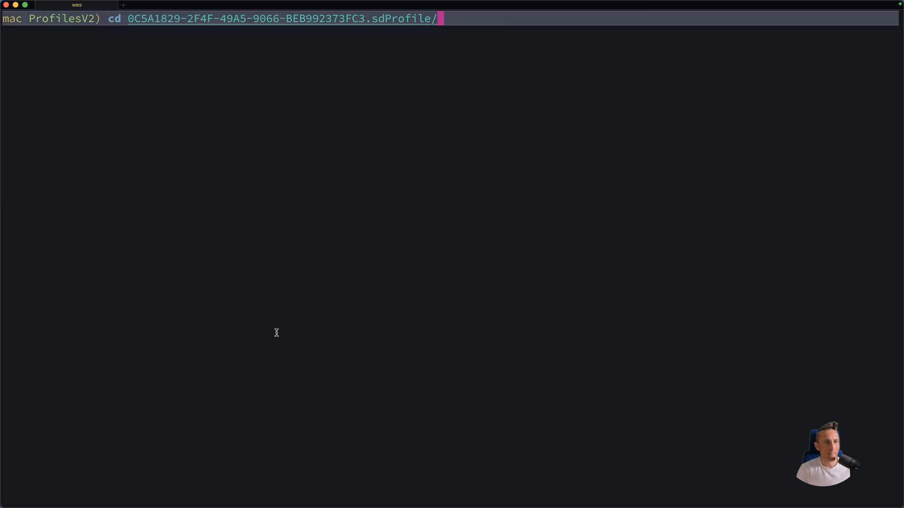
{"action": "key", "text": "Return"}
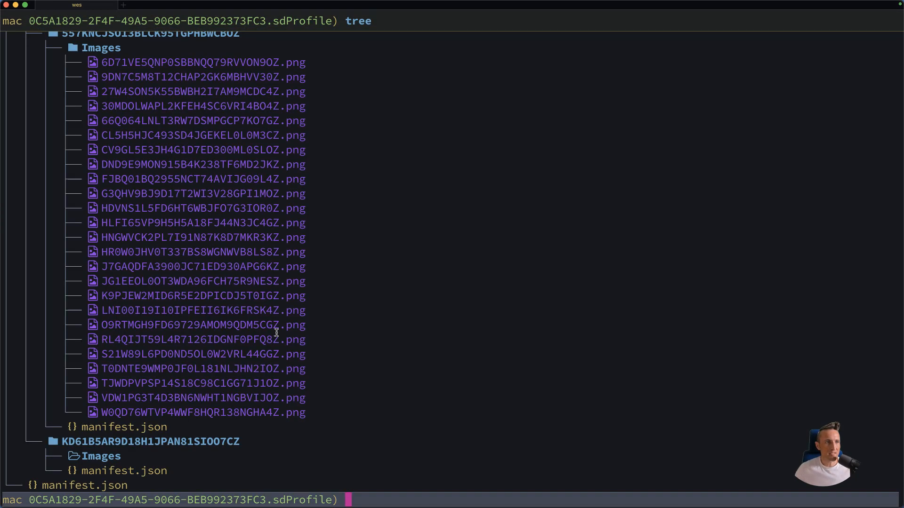
{"action": "double_click", "coordinate": [124, 471]}
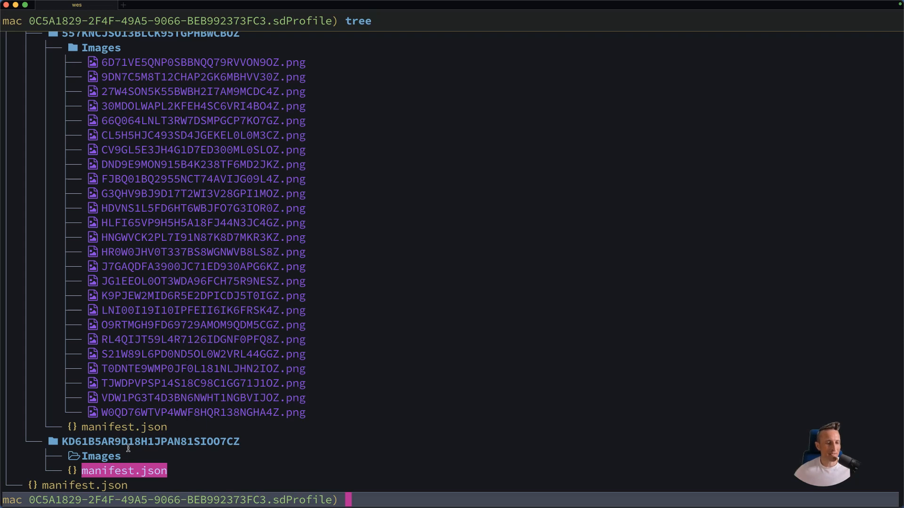
{"action": "mouse_move", "coordinate": [138, 441]}
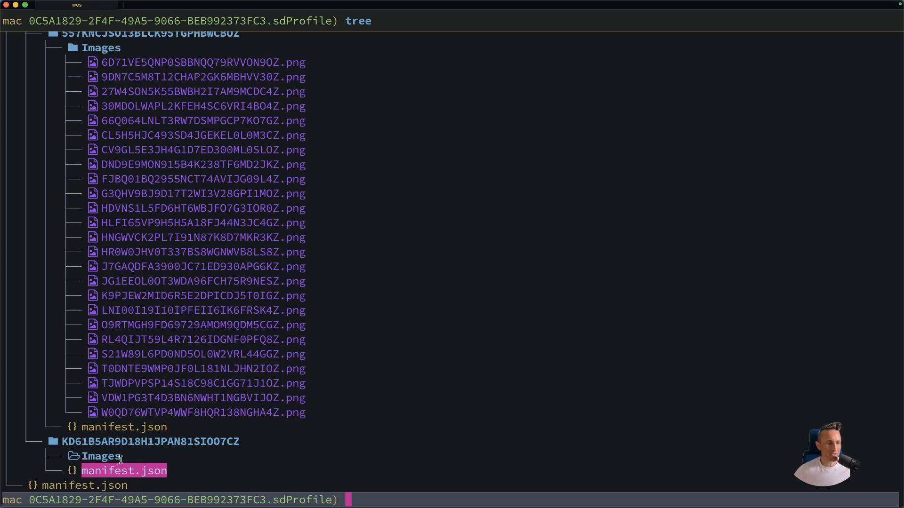
{"action": "mouse_move", "coordinate": [144, 435]}
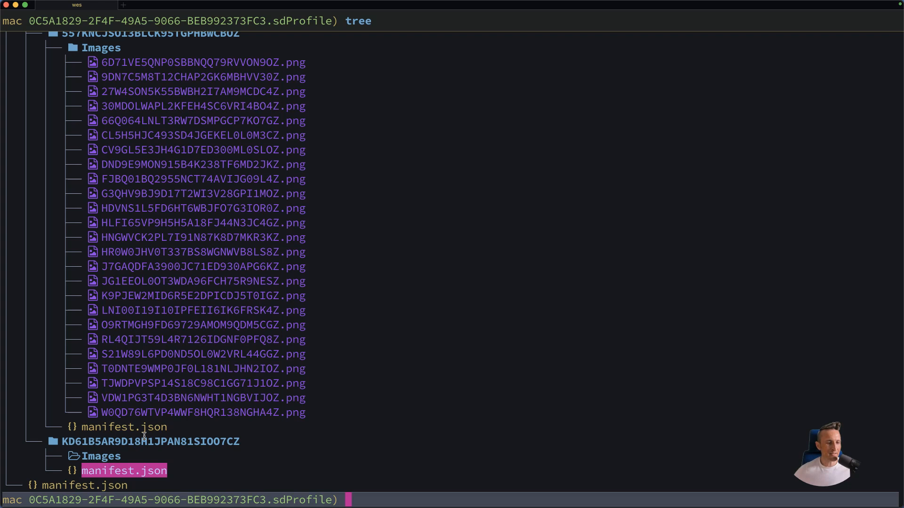
{"action": "mouse_move", "coordinate": [258, 421]}
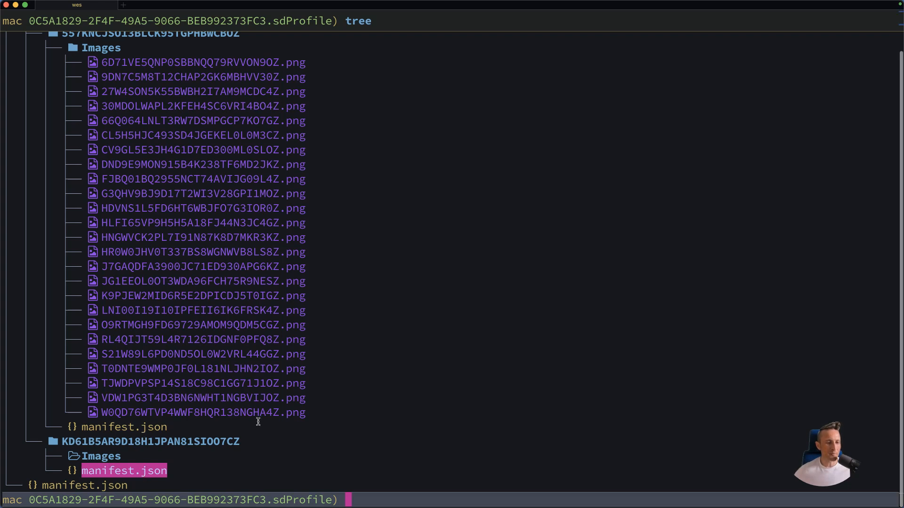
{"action": "mouse_move", "coordinate": [206, 448]}
{"action": "type", "text": "ls"}
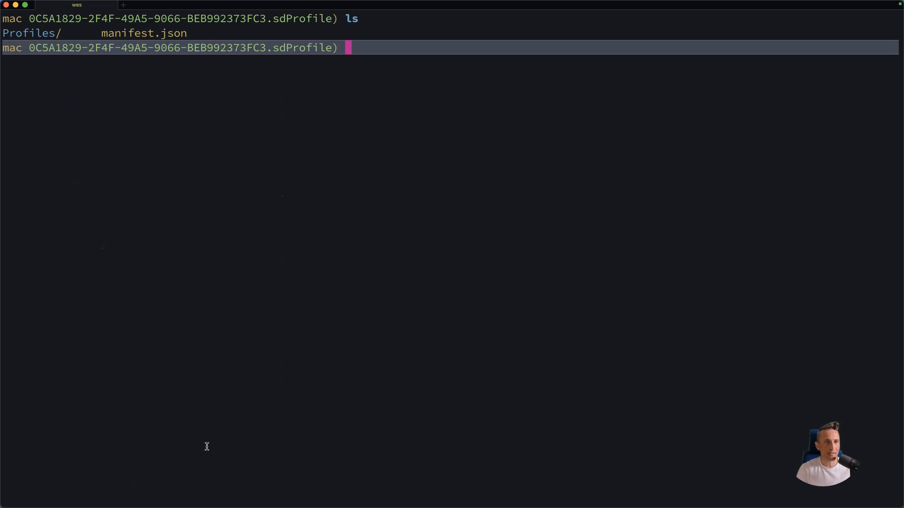
Print the profile's top-level manifest.json with bat, then go up with cd ..
{"action": "type", "text": "bat"}
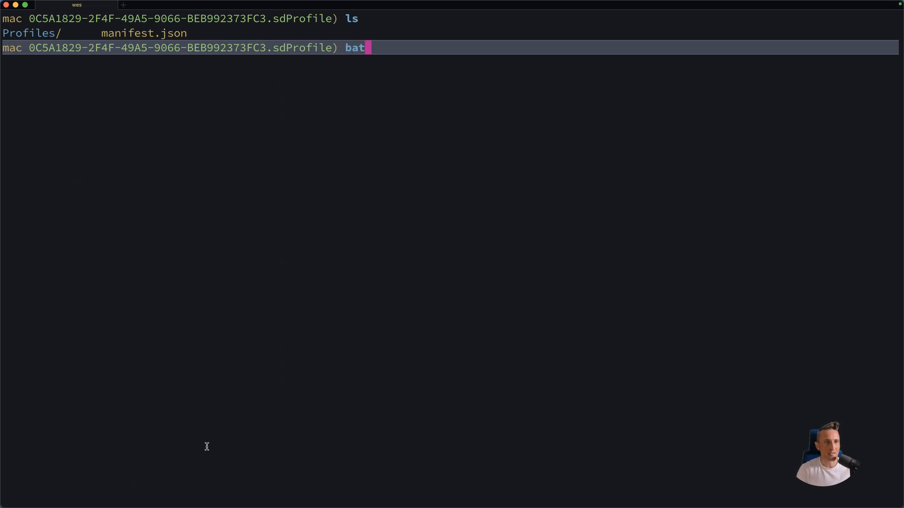
{"action": "type", "text": "manifest.json"}
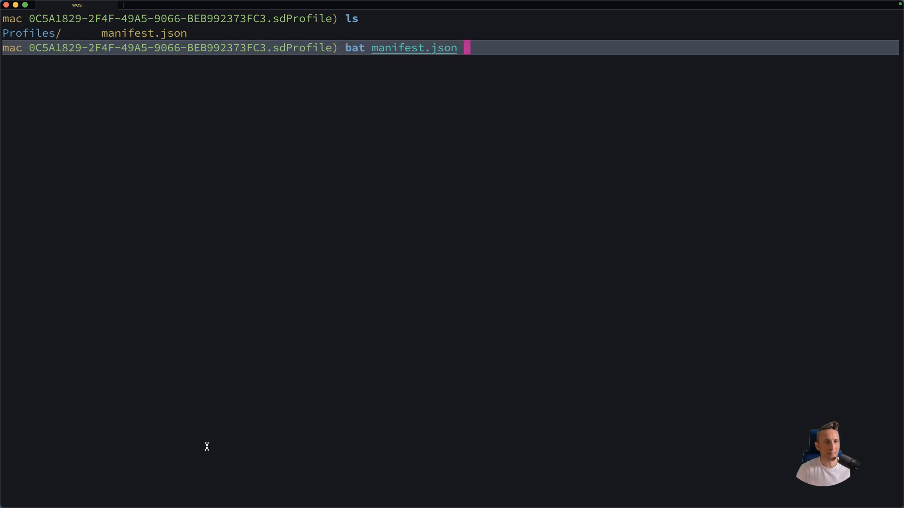
{"action": "key", "text": "Return"}
{"action": "type", "text": "bat manifest.json | jq"}
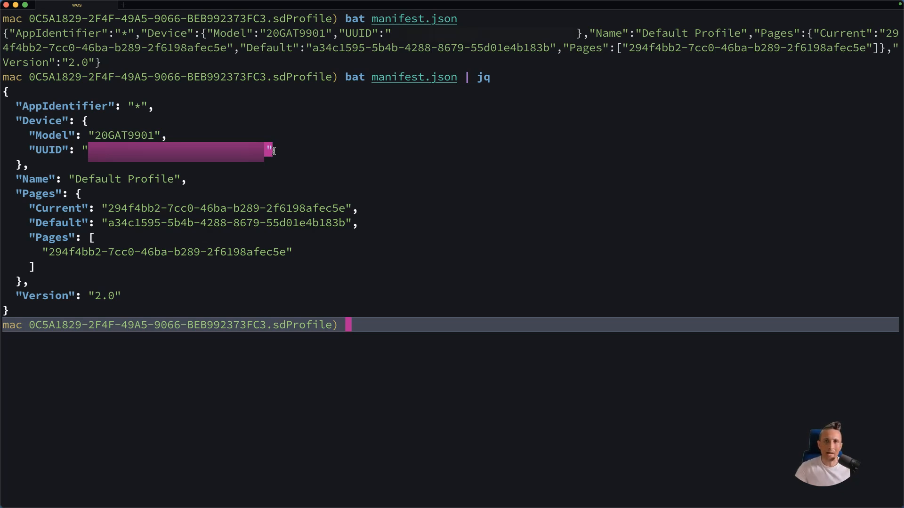
{"action": "mouse_move", "coordinate": [272, 153]}
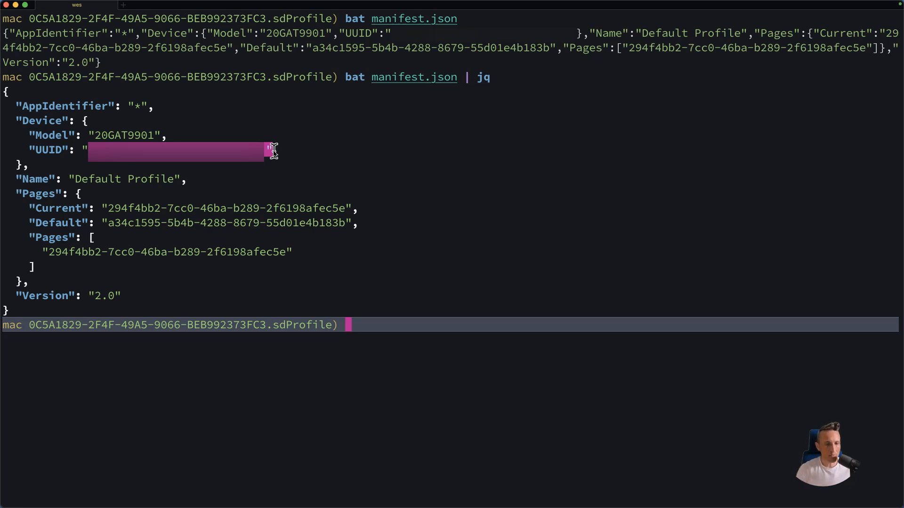
{"action": "type", "text": ".."}
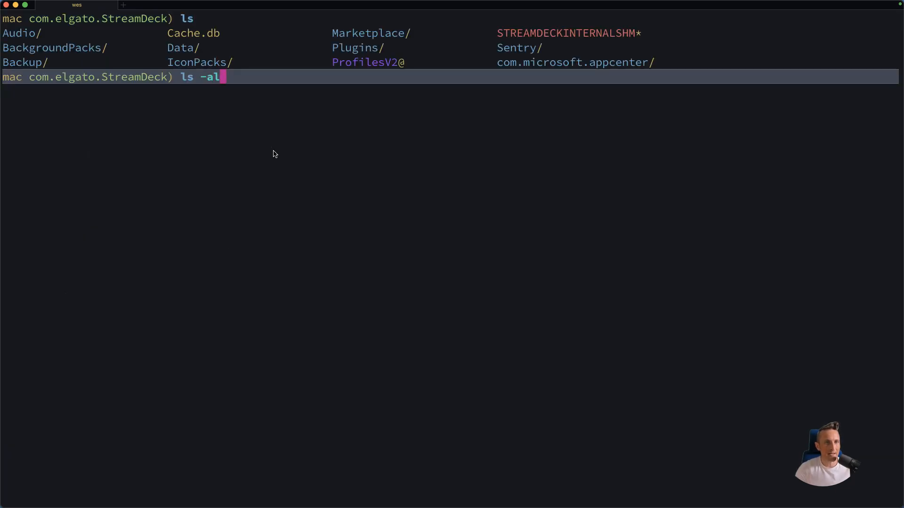
List the folder in detail to see the ProfilesV2 Dropbox symlink, then run whoami.
{"action": "key", "text": "Return"}
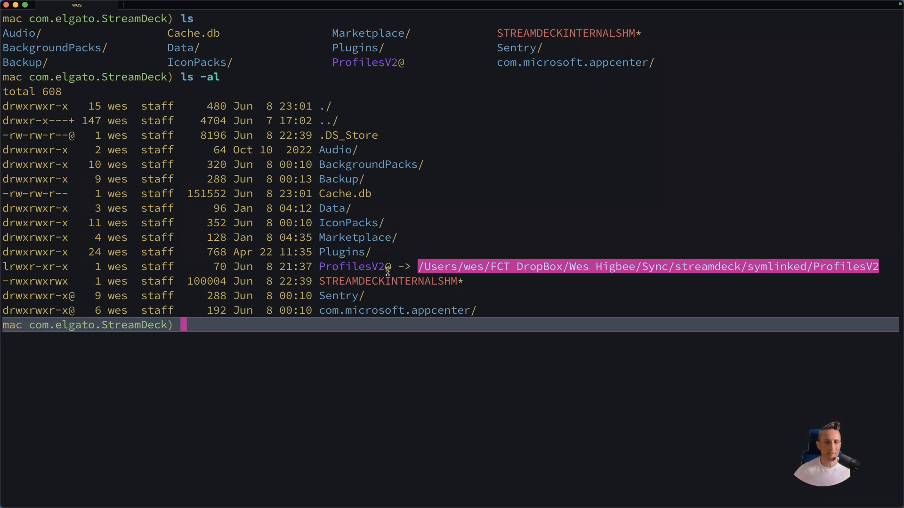
{"action": "mouse_move", "coordinate": [776, 264]}
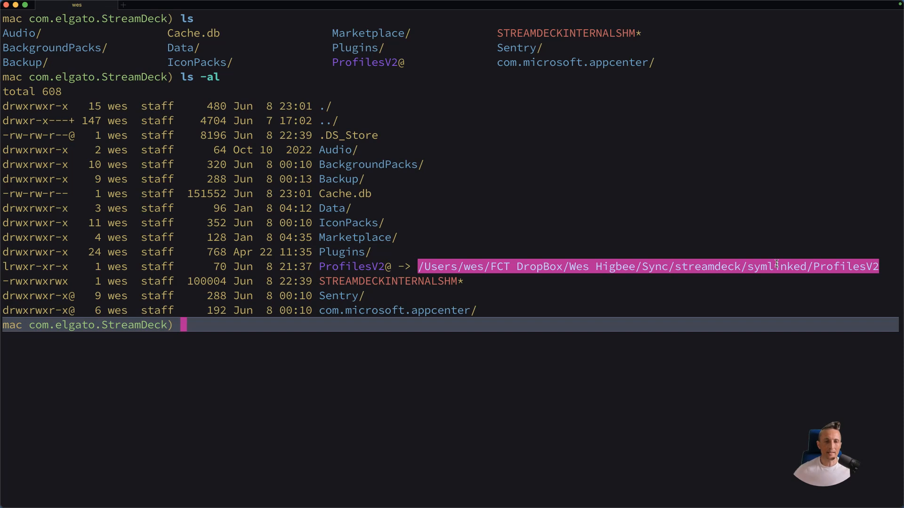
{"action": "mouse_move", "coordinate": [695, 293]}
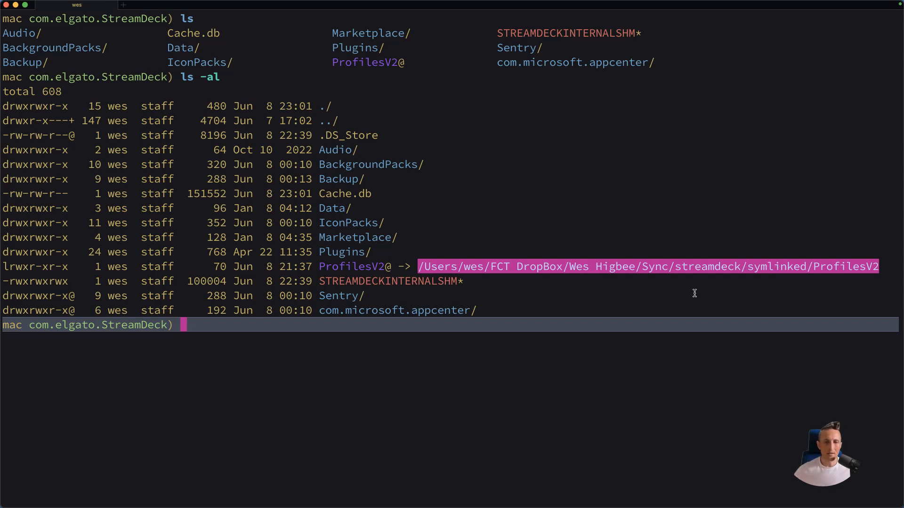
{"action": "type", "text": "whoami"}
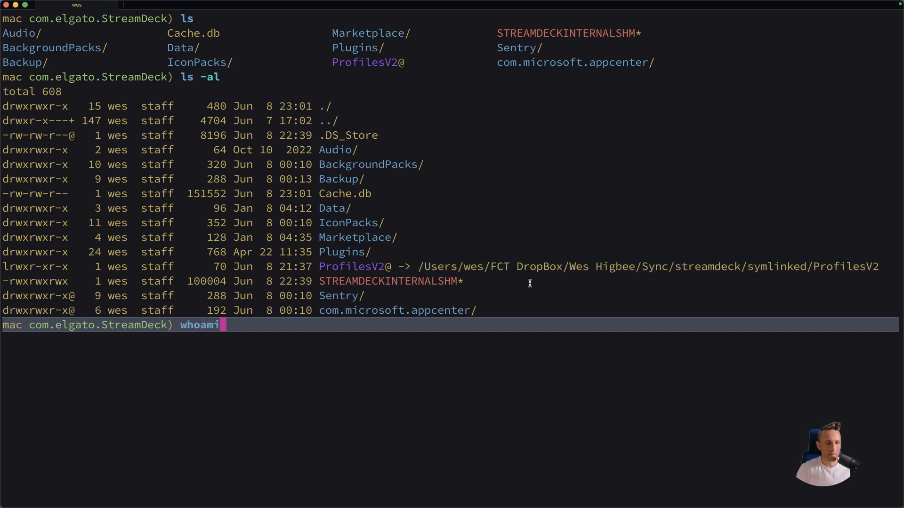
{"action": "key", "text": "Return"}
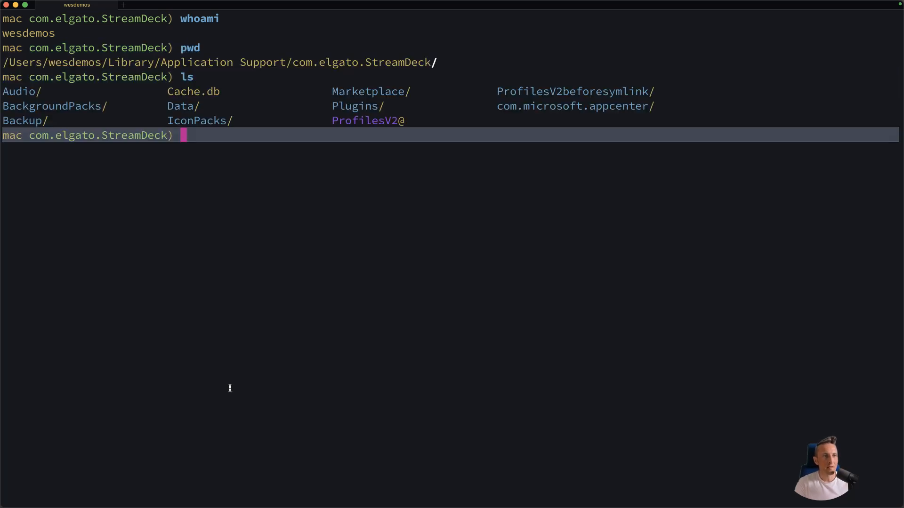
Run la to list the second account's Stream Deck folder with details.
{"action": "type", "text": "la"}
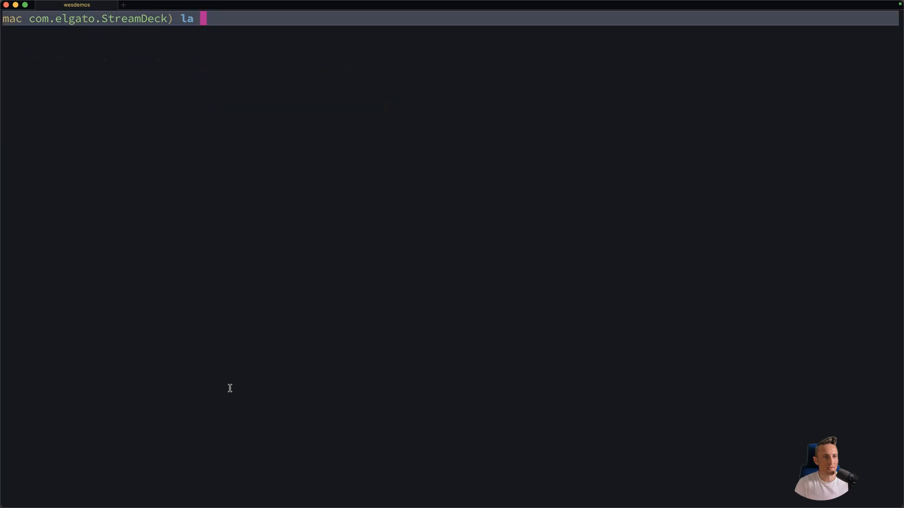
{"action": "key", "text": "Return"}
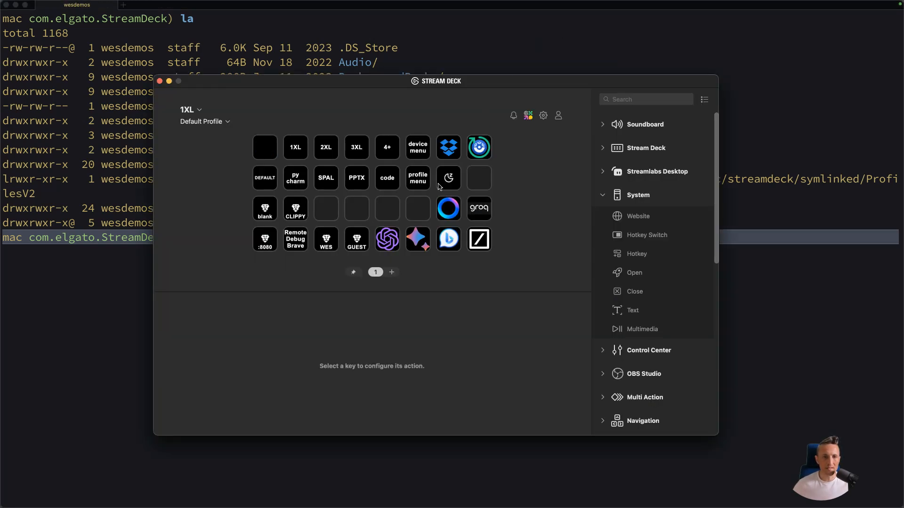
View the moon Sleep key's settings, then select the empty key beside it.
{"action": "left_click", "coordinate": [447, 178]}
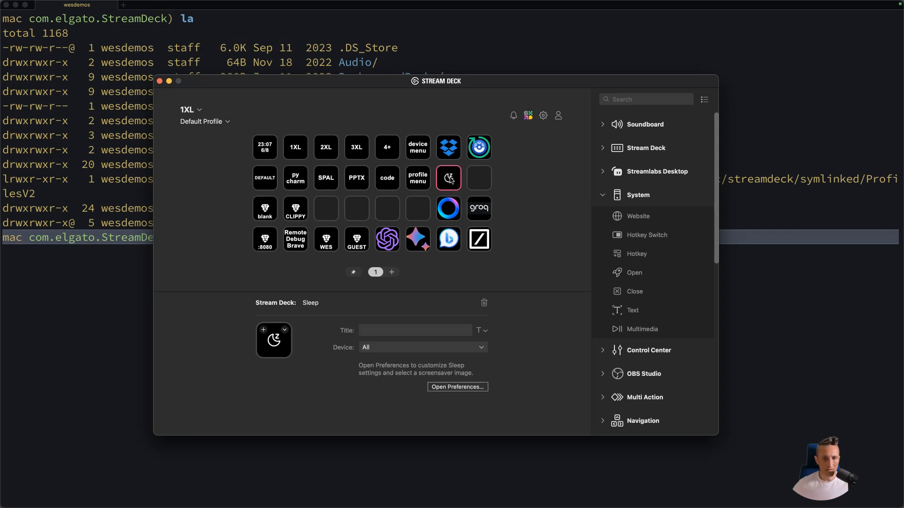
{"action": "left_click", "coordinate": [478, 178]}
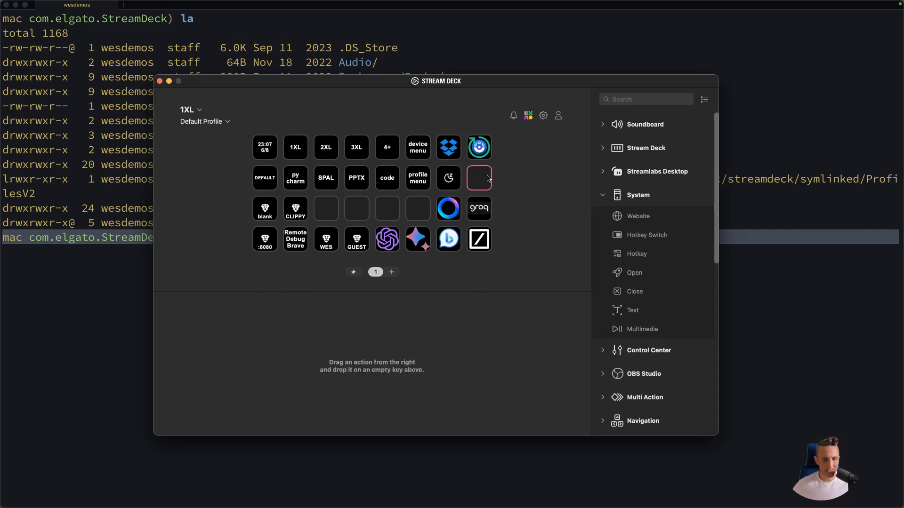
{"action": "left_click", "coordinate": [478, 177]}
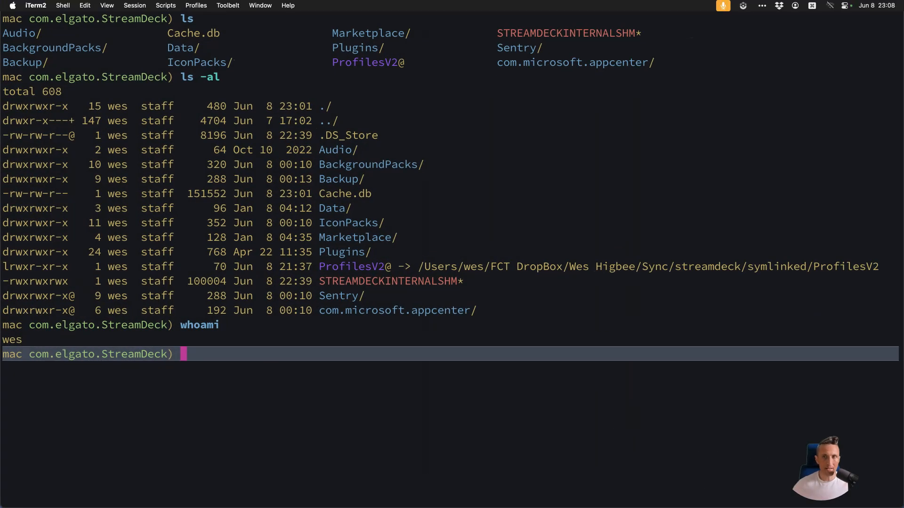
Open Configure Stream Deck from the menu bar to check the Sleep key, then search 'scre'.
{"action": "left_click", "coordinate": [634, 5]}
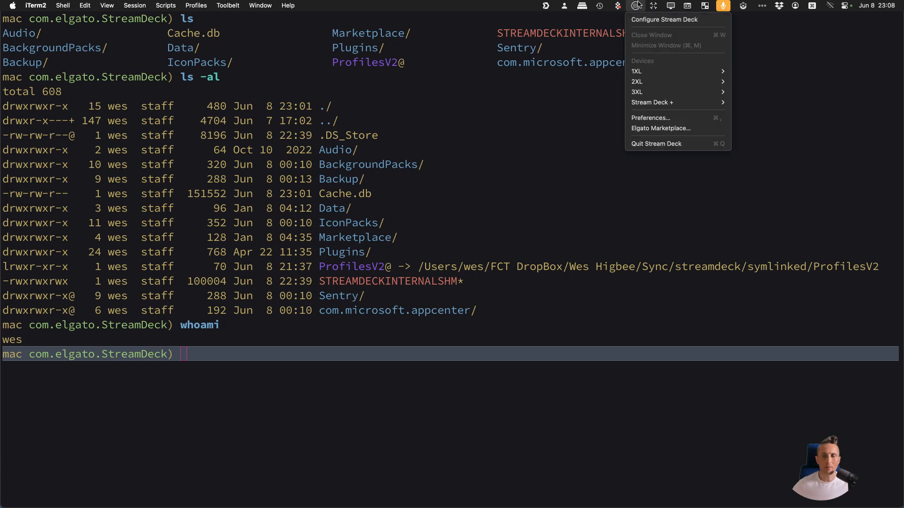
{"action": "left_click", "coordinate": [664, 18]}
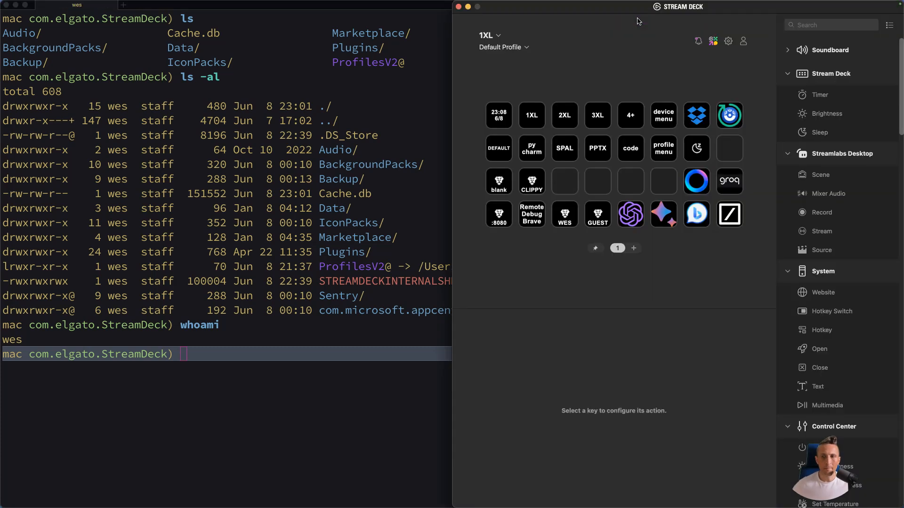
{"action": "mouse_move", "coordinate": [729, 152]}
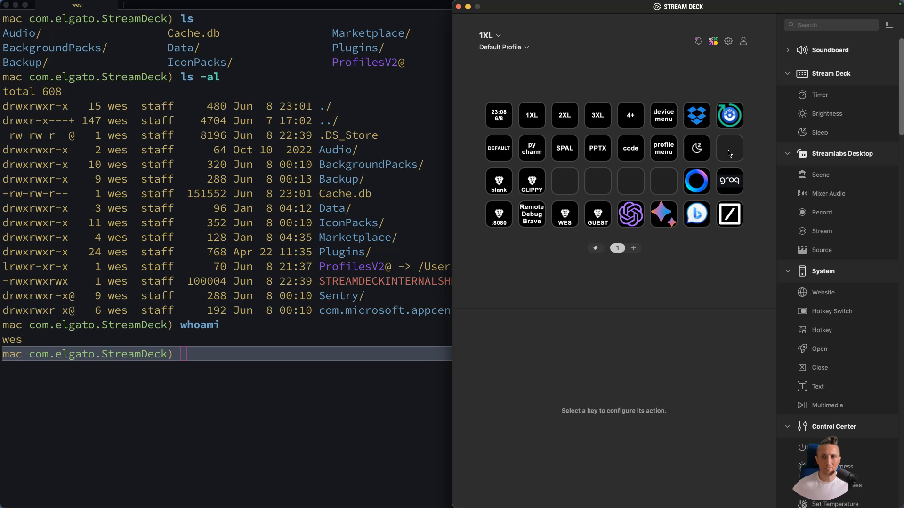
{"action": "mouse_move", "coordinate": [743, 151]}
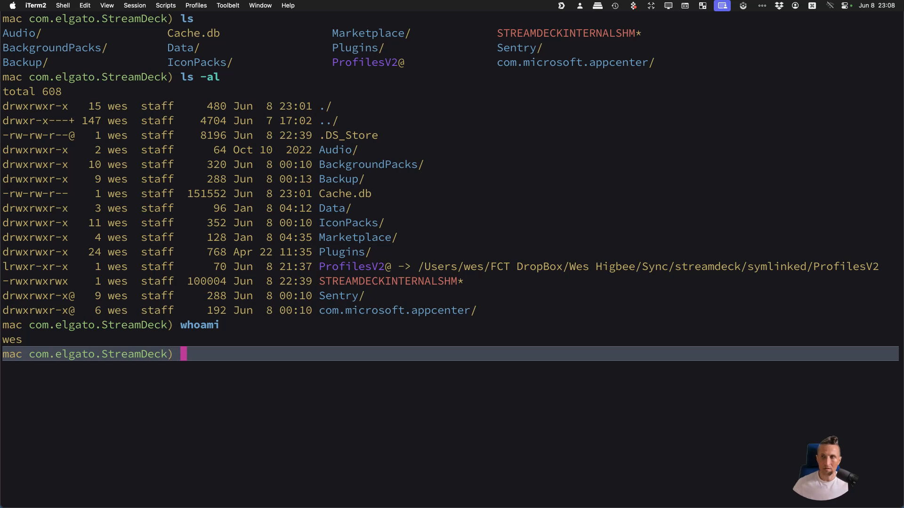
{"action": "type", "text": "scre"}
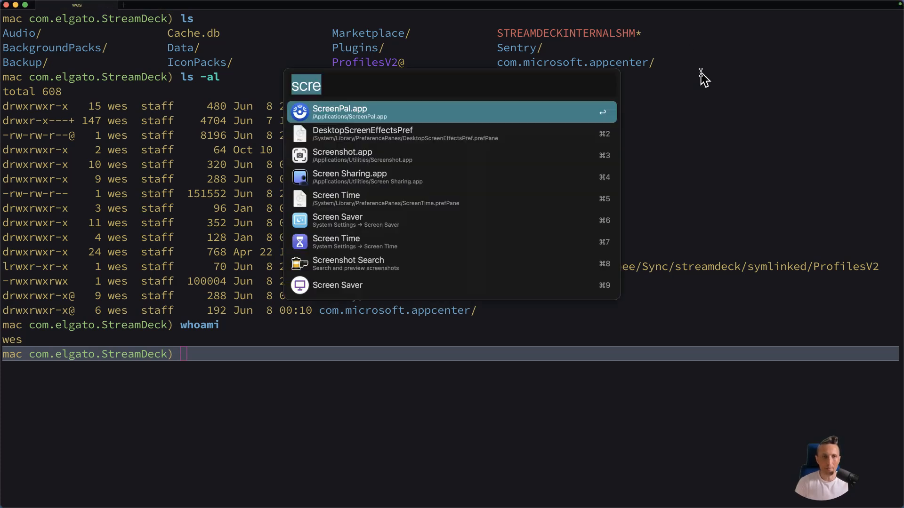